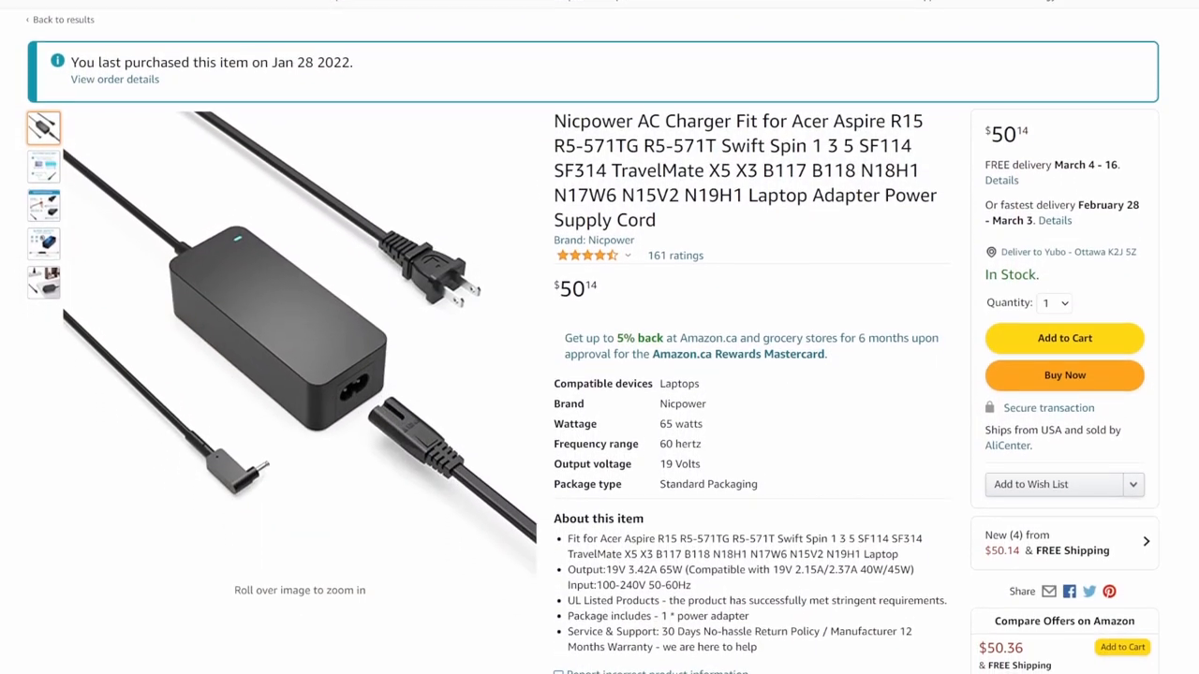
# - Choose Restart my PC on the Recovery screen so Windows boots to the desktop
pyautogui.scroll(-3)
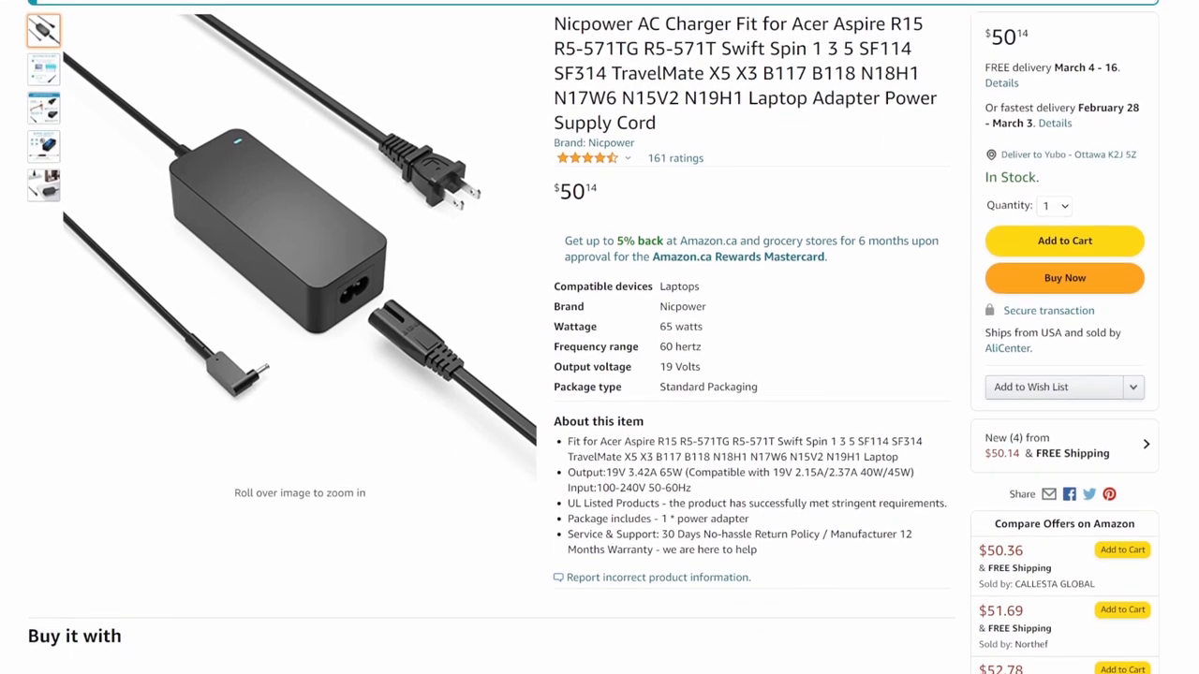
pyautogui.scroll(-3)
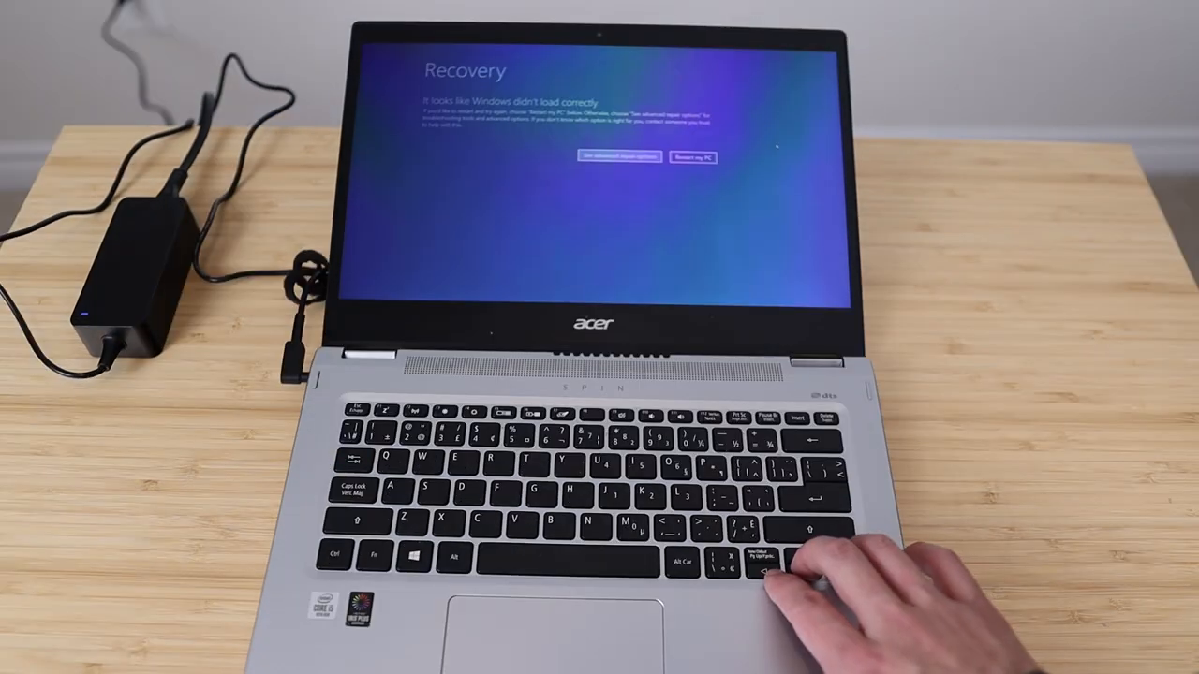
pyautogui.click(693, 157)
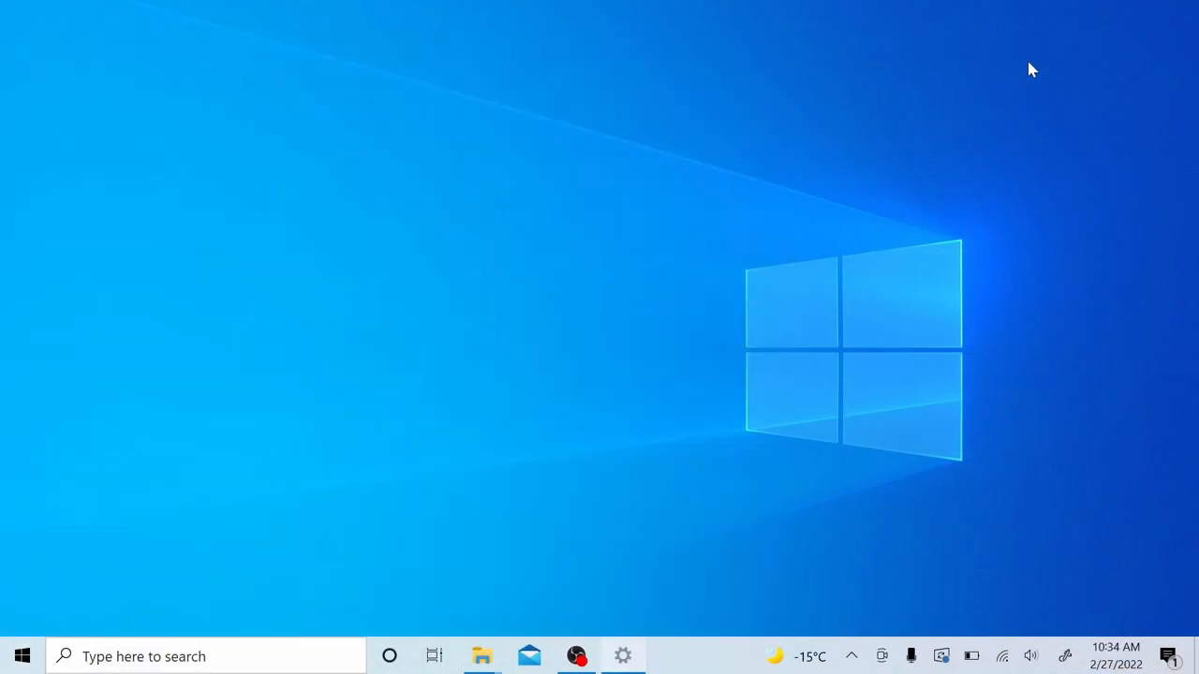
# - Review the pending Intel driver installs listed under Windows Update
pyautogui.click(622, 655)
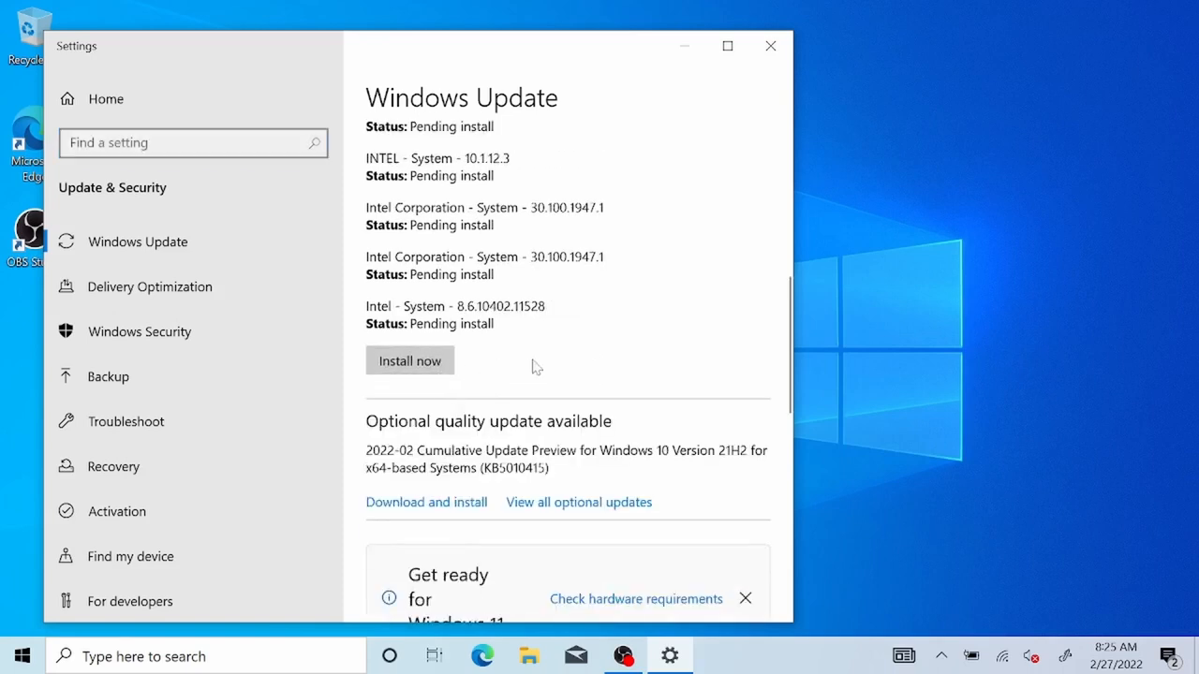
pyautogui.scroll(-3)
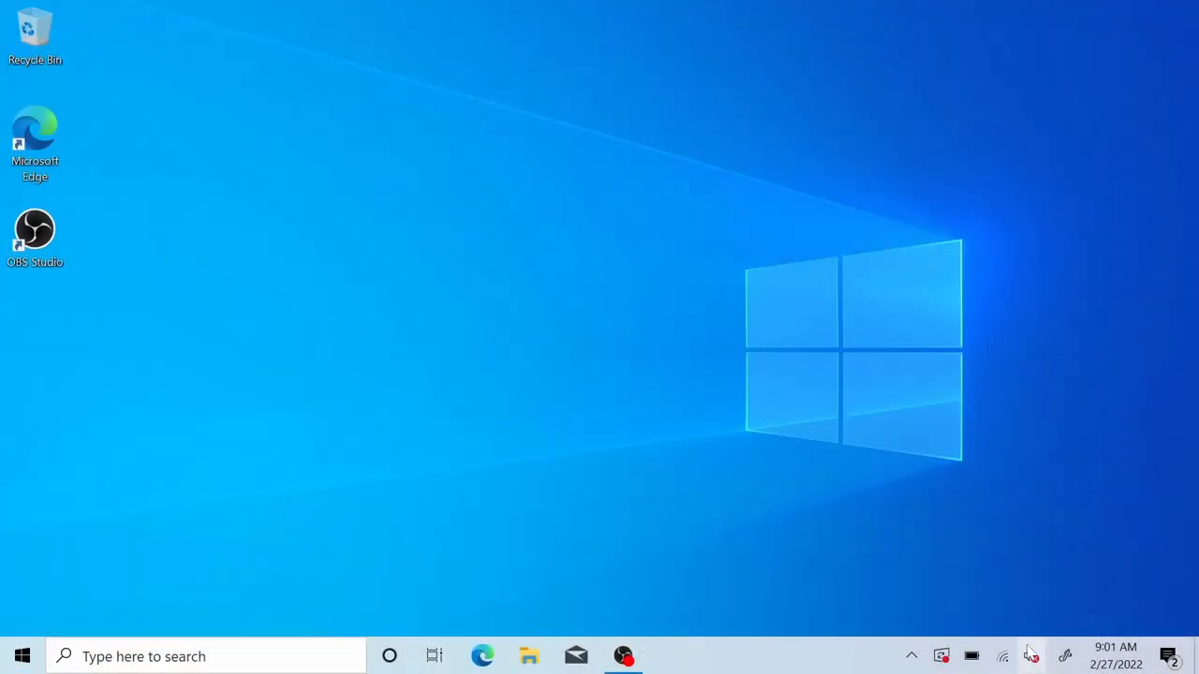
# - Check the Sound page showing no audio devices, then search for Device Manager
pyautogui.click(1030, 536)
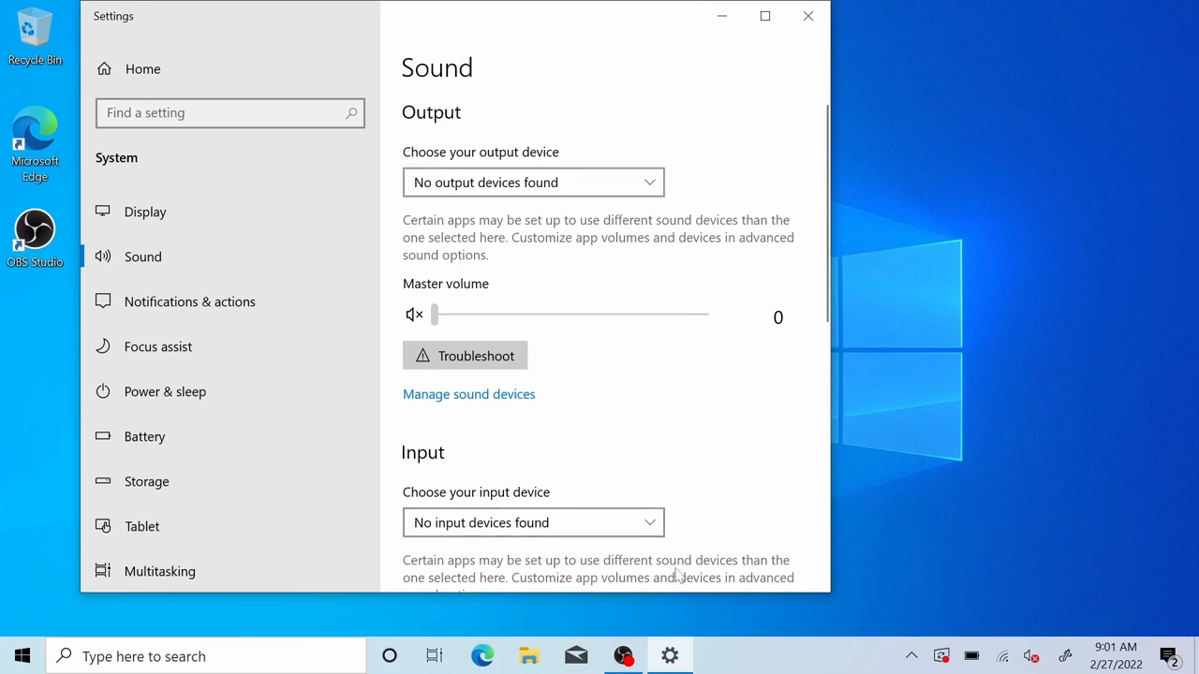
pyautogui.click(22, 655)
pyautogui.write('device')
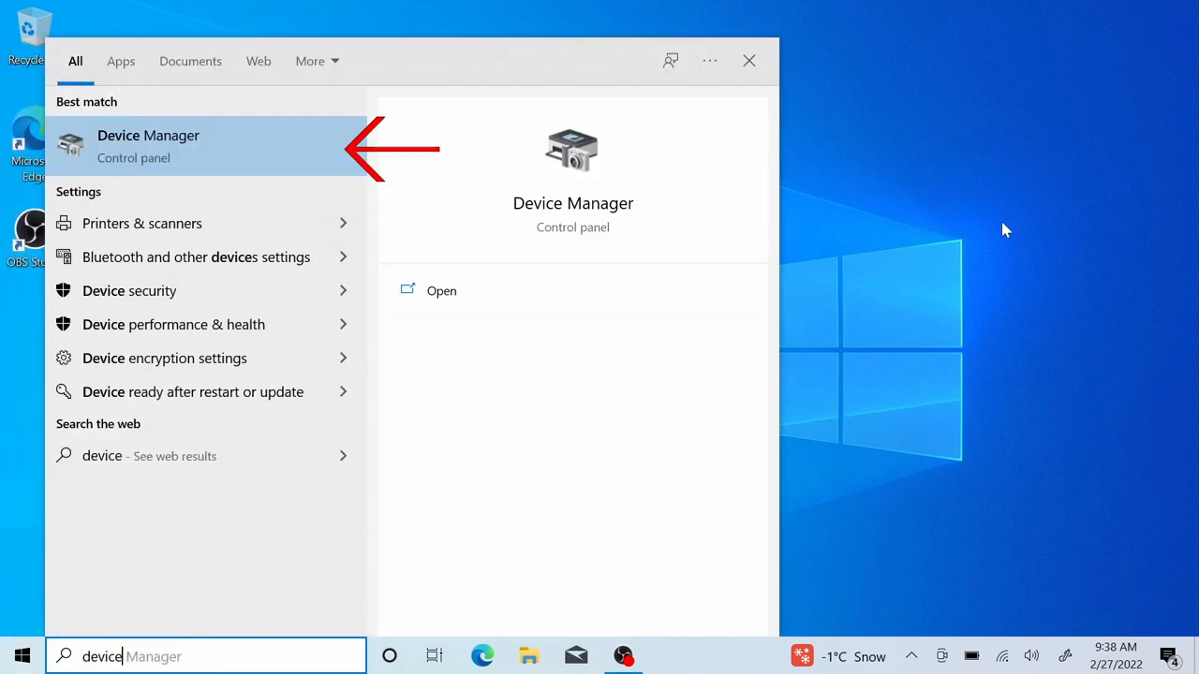
# - Run an automatic driver search for the Multimedia Audio Controller and dismiss the no-driver-found message
pyautogui.click(148, 146)
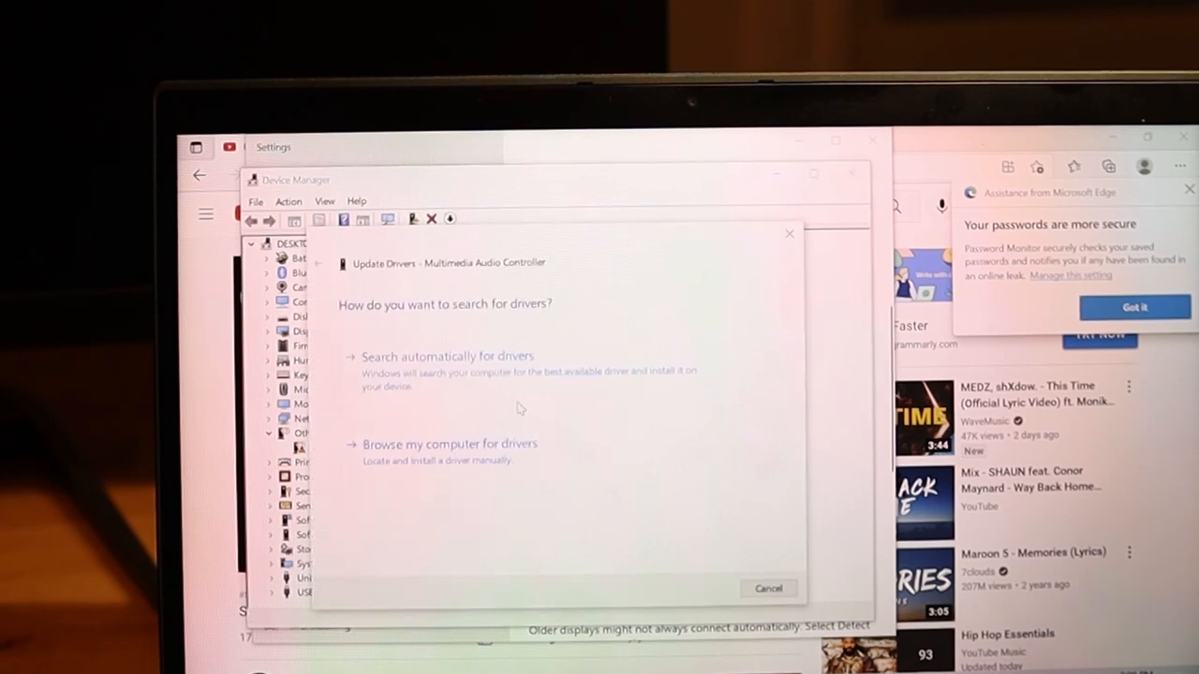
pyautogui.click(446, 356)
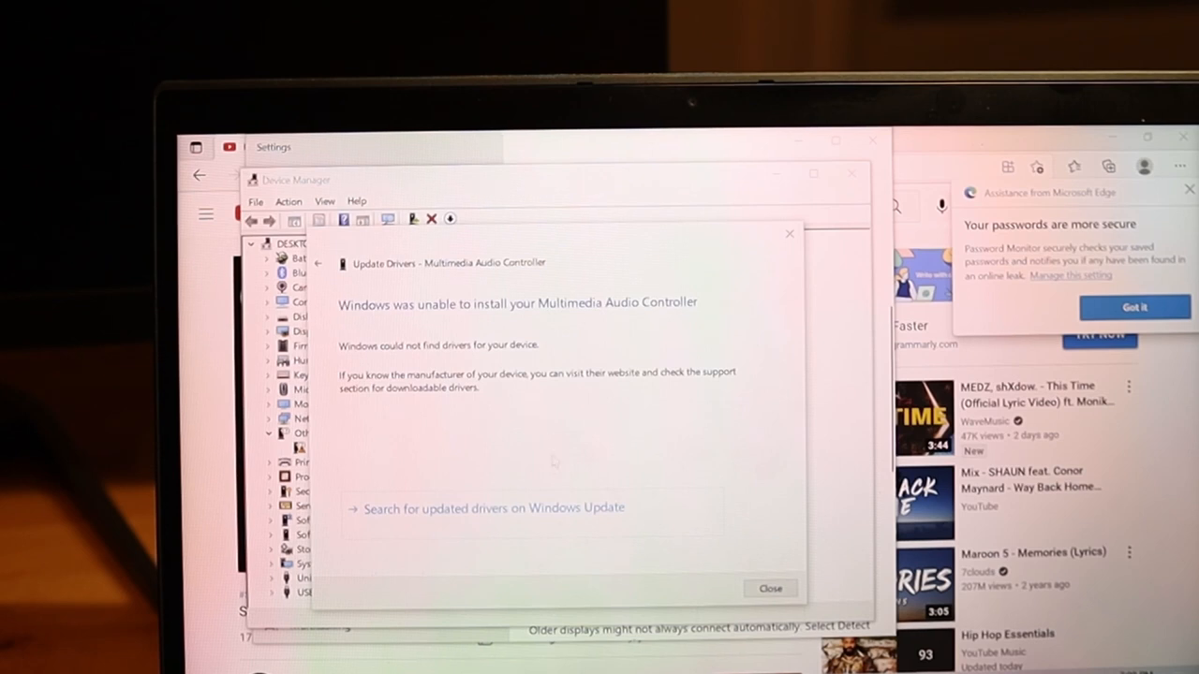
pyautogui.click(770, 588)
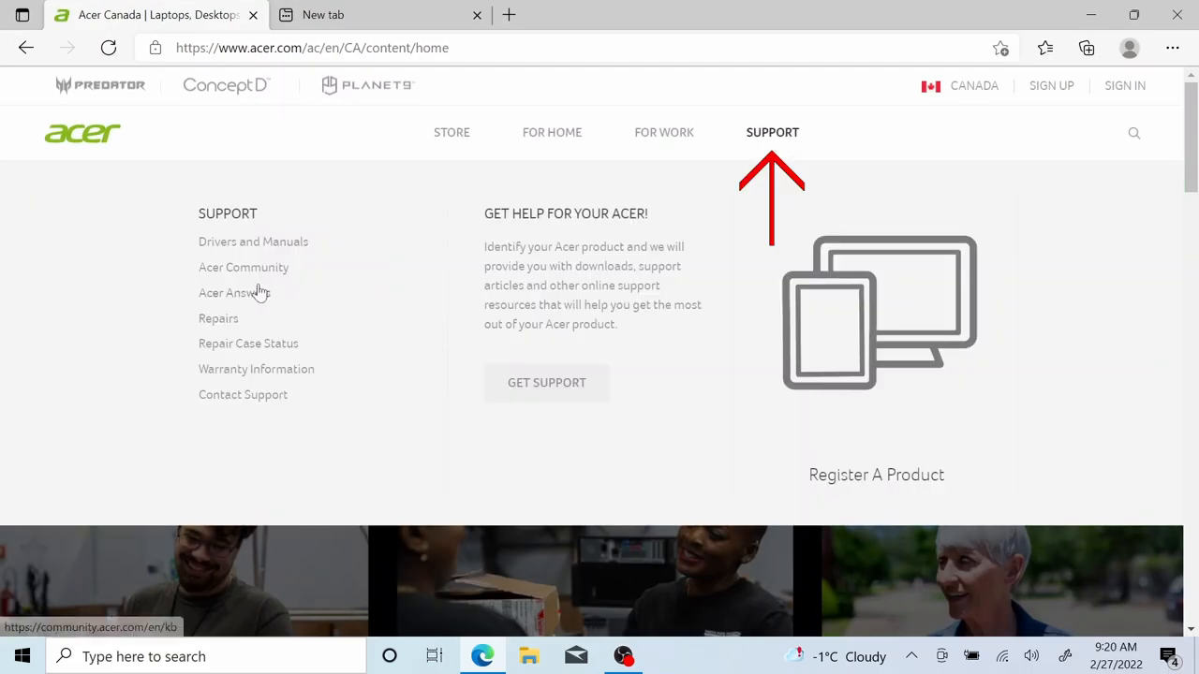
# - Download the Realtek Audio Driver from the SP314-54N Drivers and Manuals page
pyautogui.click(252, 242)
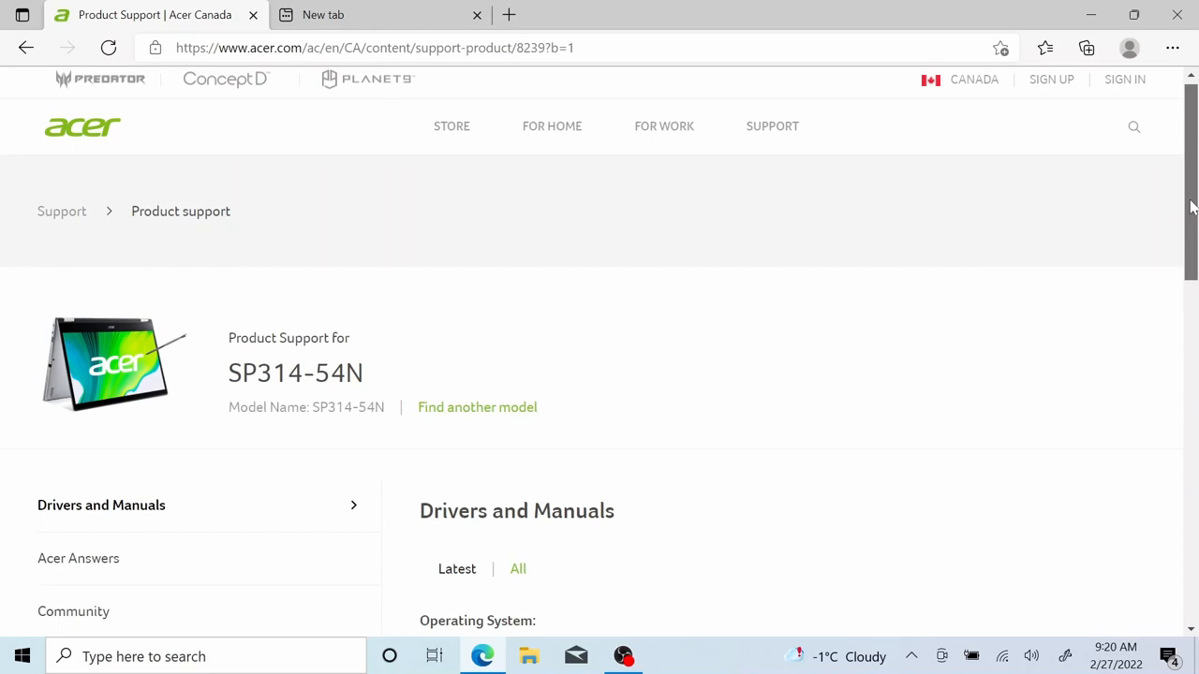
pyautogui.scroll(-3)
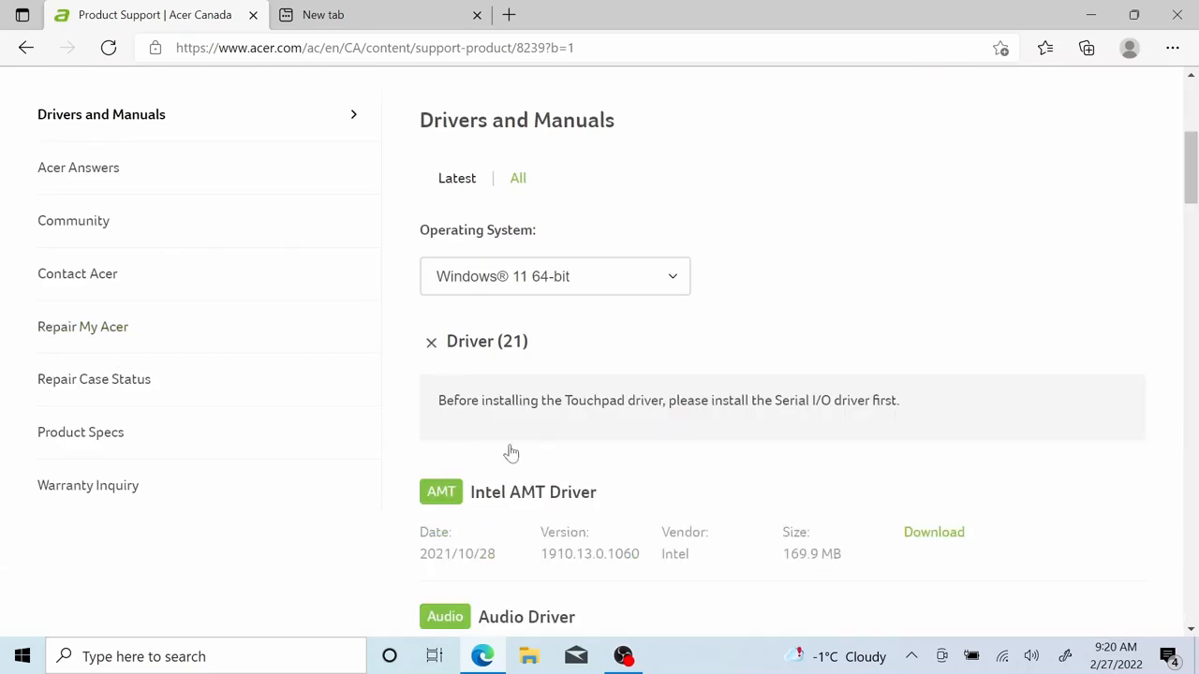
pyautogui.scroll(-3)
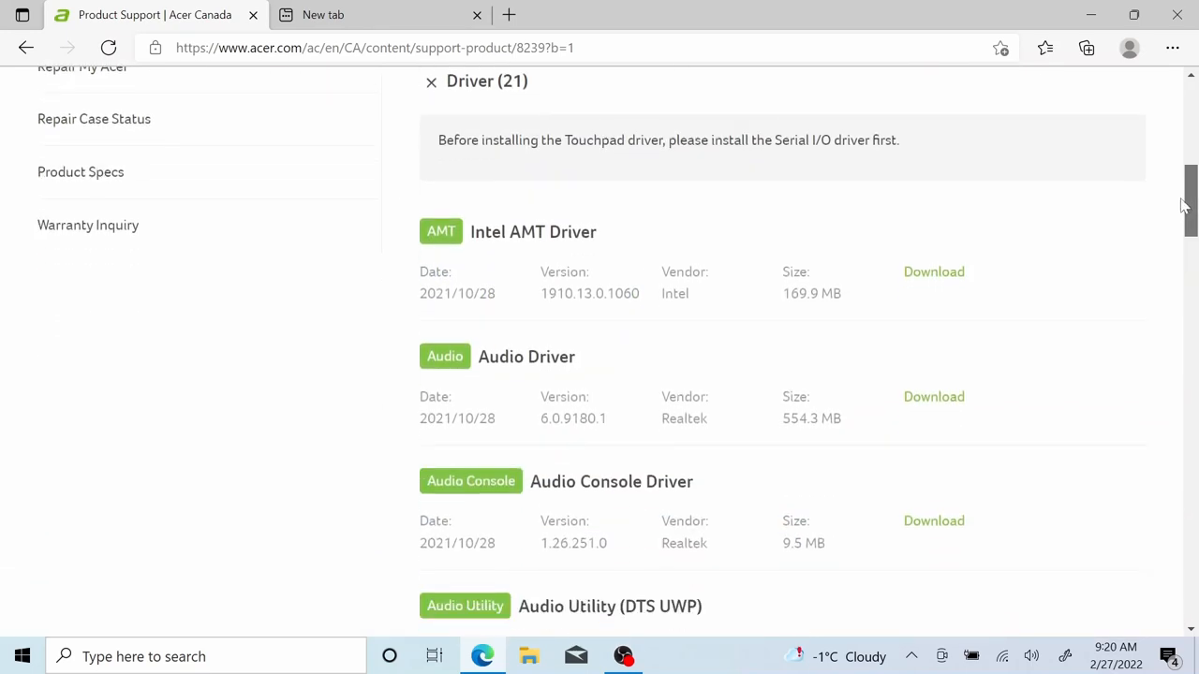
pyautogui.scroll(-3)
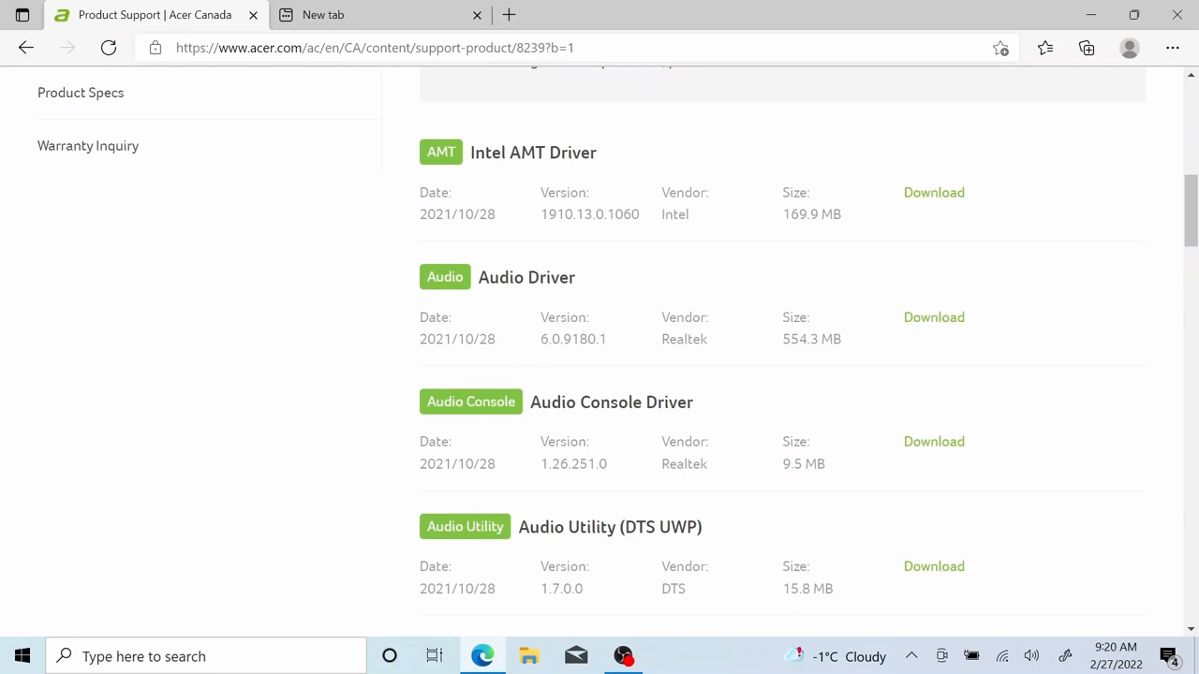
pyautogui.doubleClick(589, 401)
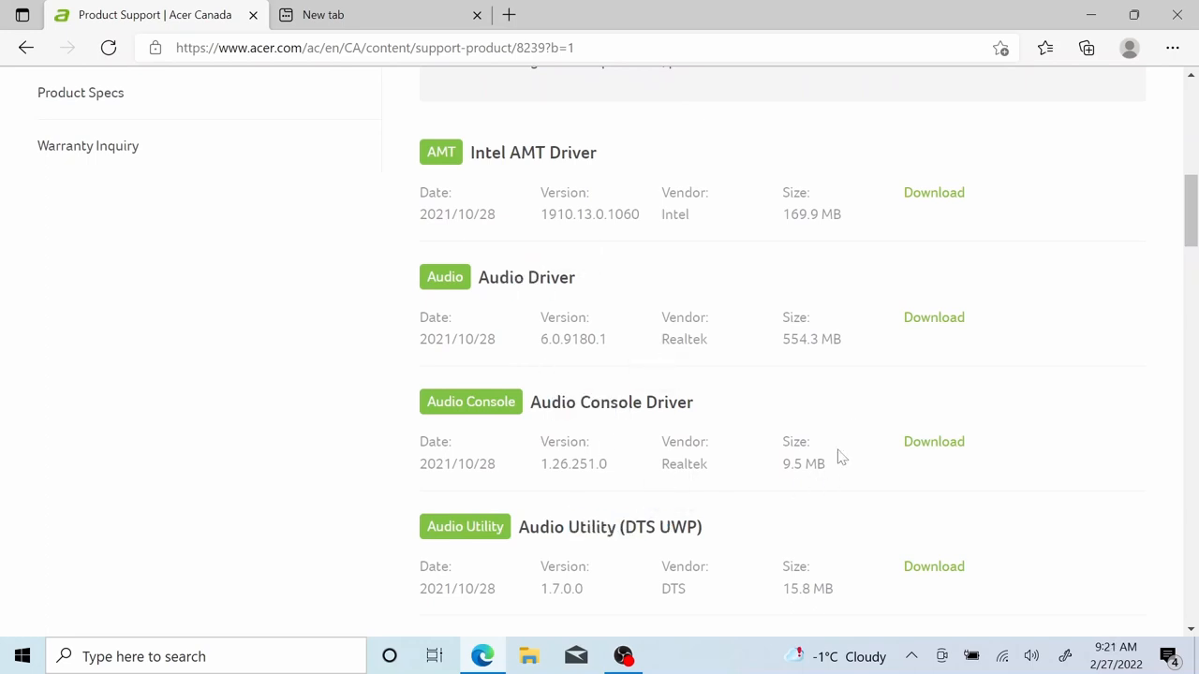
# - Extract all files from the downloaded audio driver zip
pyautogui.click(933, 317)
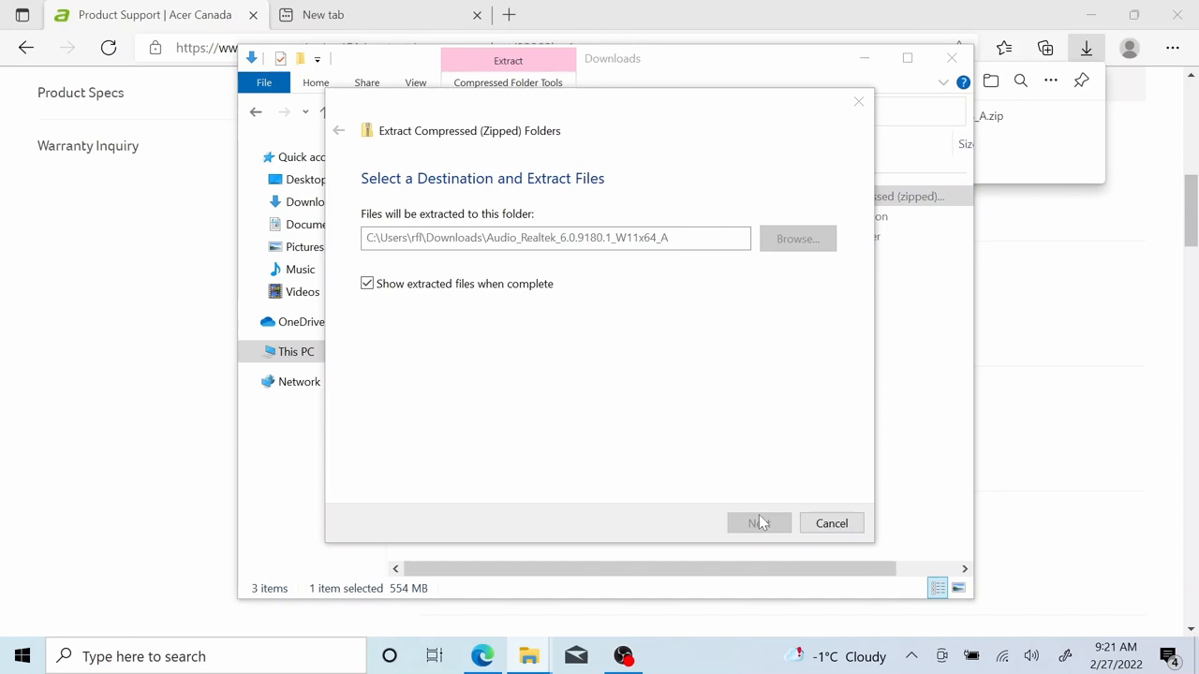
pyautogui.click(758, 523)
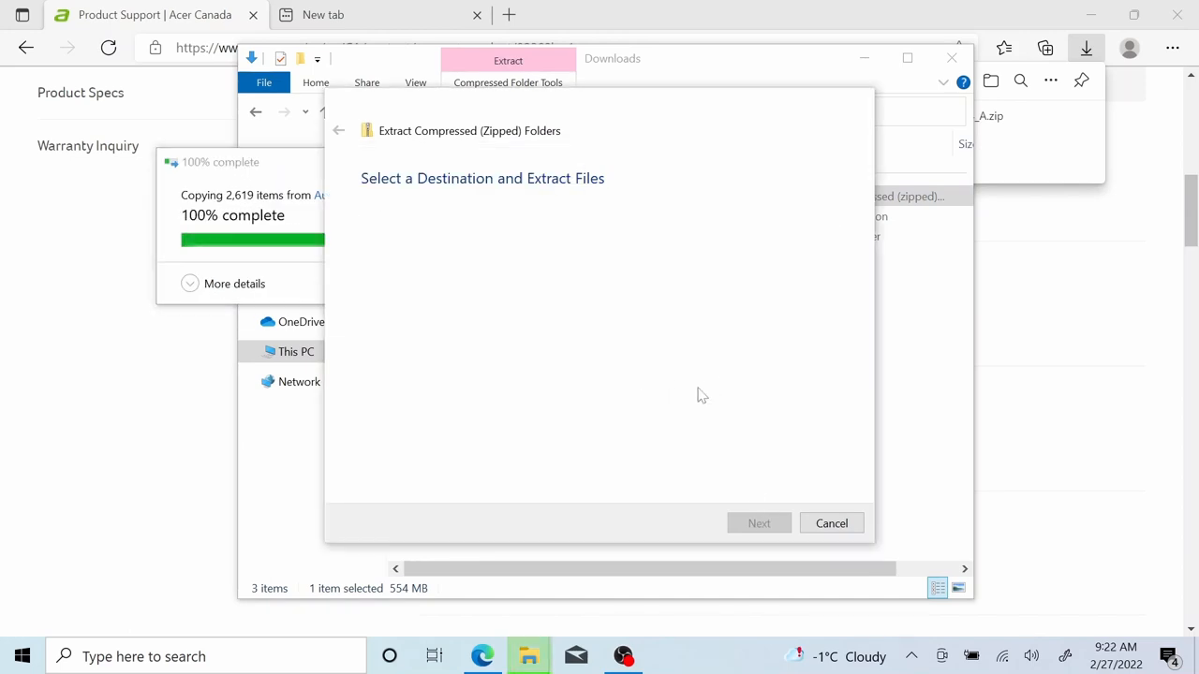